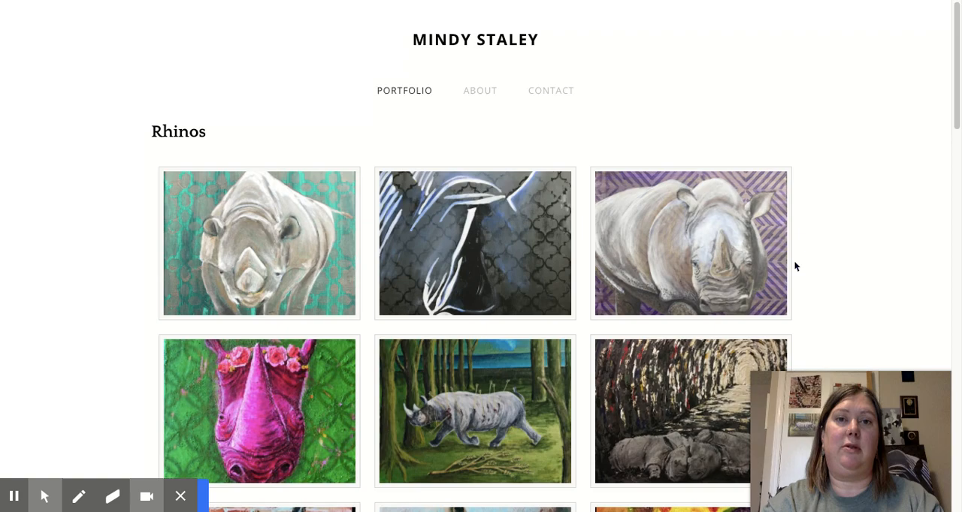
pyautogui.moveTo(725, 277)
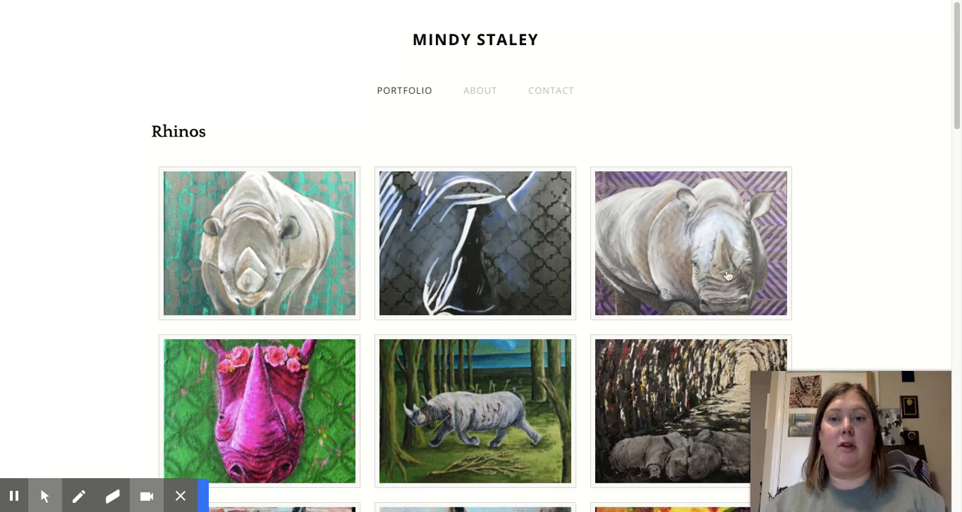
# Step: Start the lightbox slideshow from a Rhinos thumbnail and advance to the word-covered rhino portrait
pyautogui.click(259, 244)
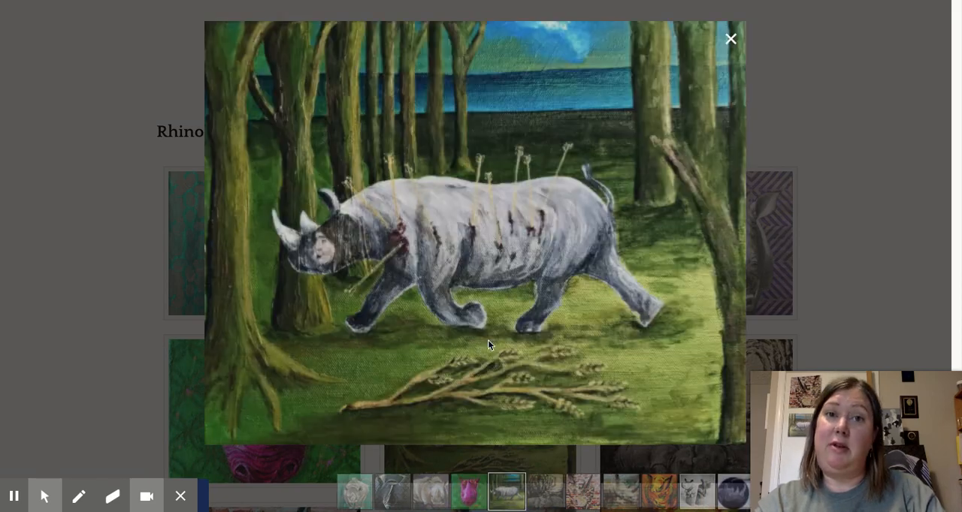
pyautogui.click(731, 39)
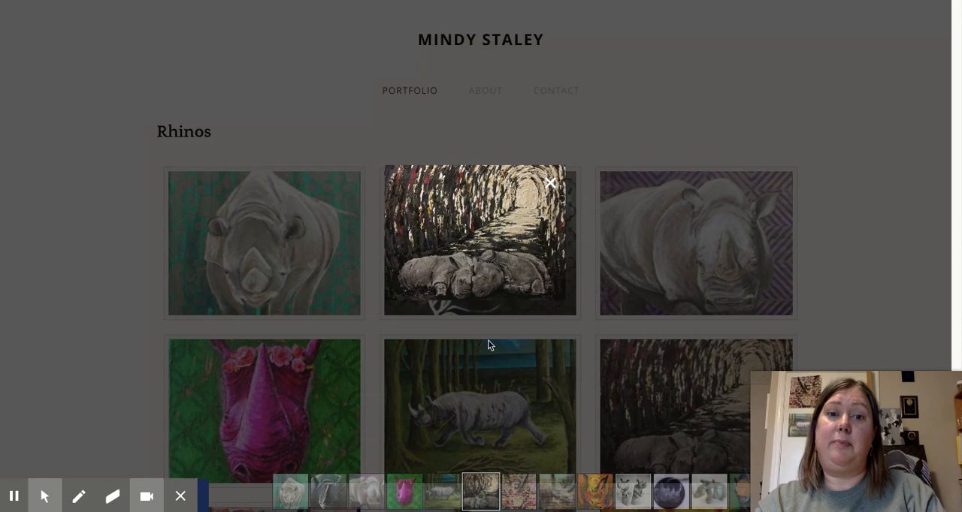
pyautogui.click(480, 493)
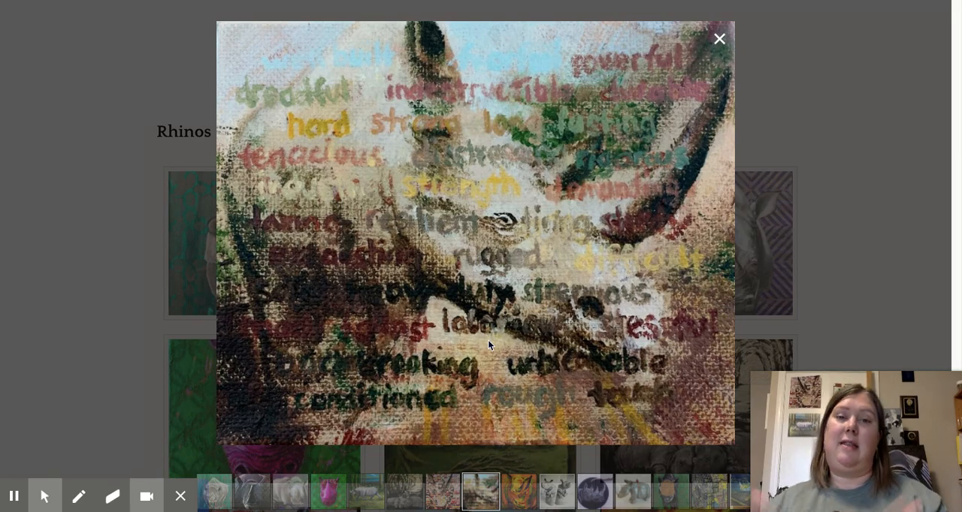
# Step: Advance the lightbox to the black-and-white photo of the two clay rhino sculptures
pyautogui.click(481, 493)
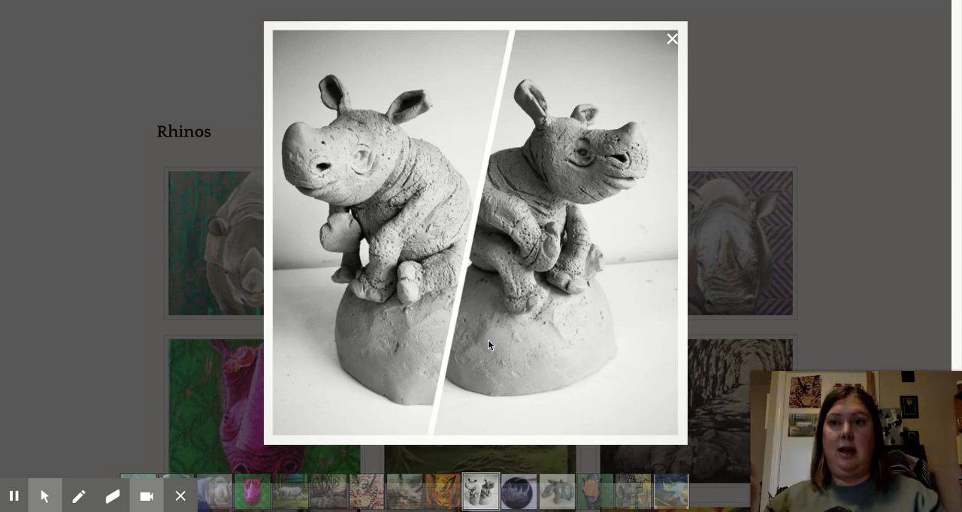
# Step: Advance one more artwork, then close the lightbox back to the Rhinos gallery grid
pyautogui.click(519, 491)
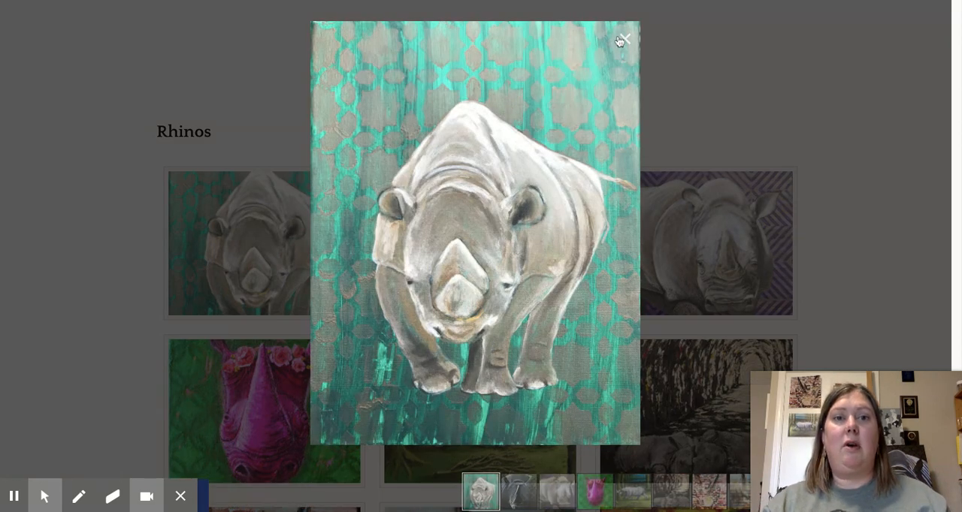
pyautogui.click(625, 39)
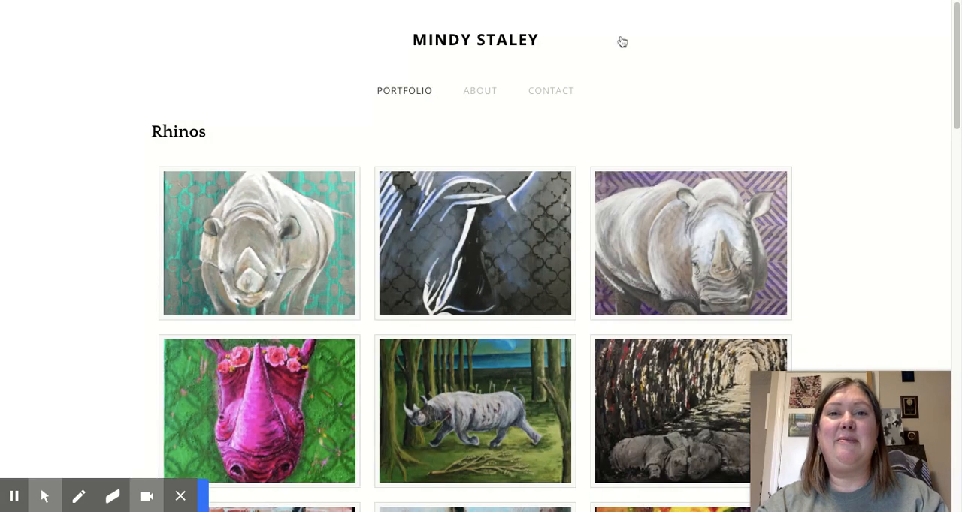
pyautogui.moveTo(917, 9)
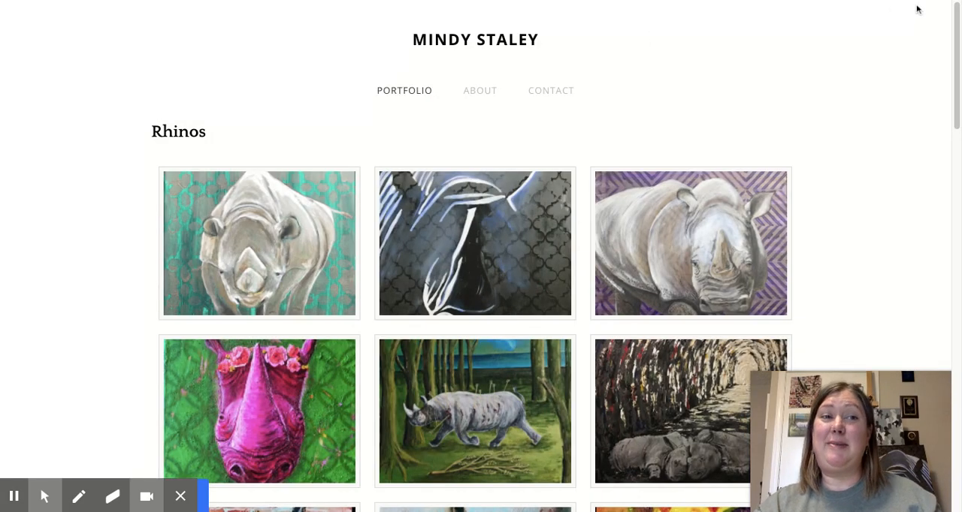